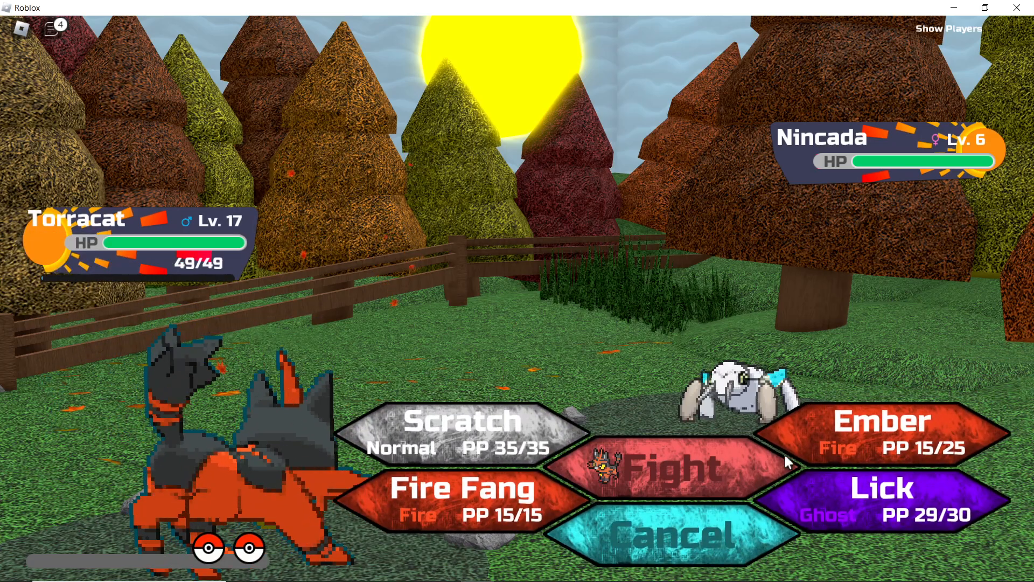
Defeat the wild Nincada and Mareep with Torracat's Ember attack
click(880, 422)
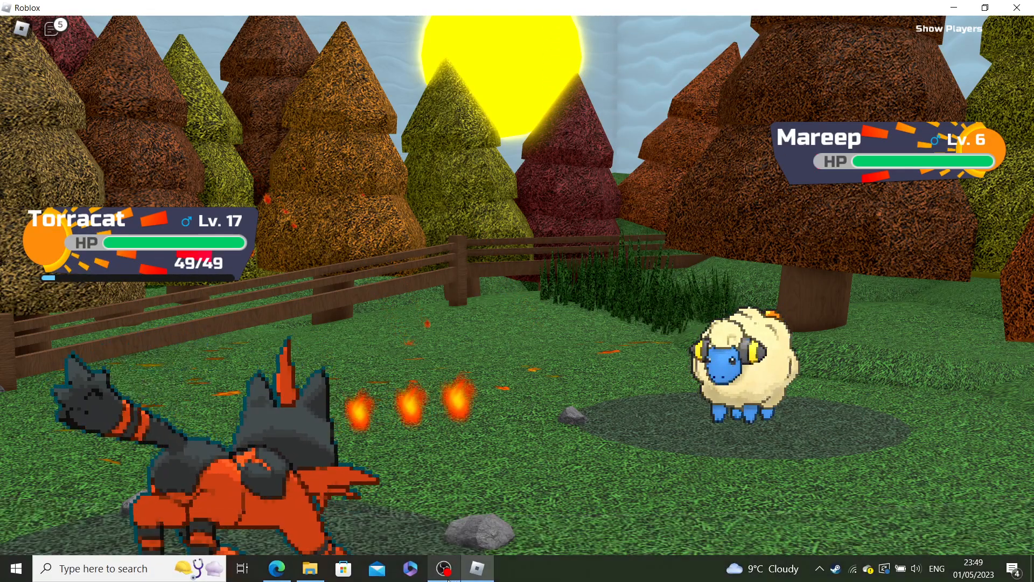
click(443, 567)
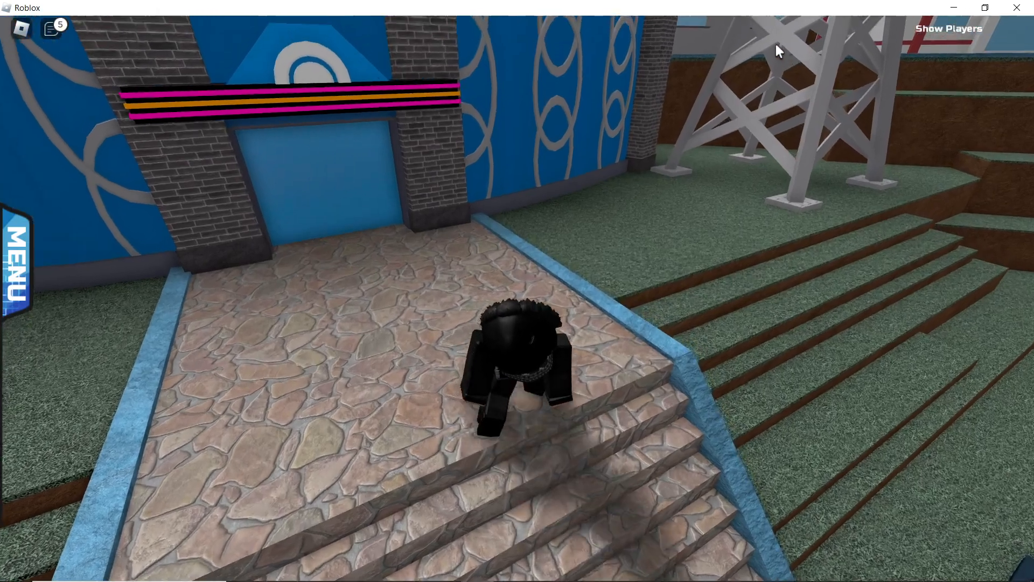
click(17, 258)
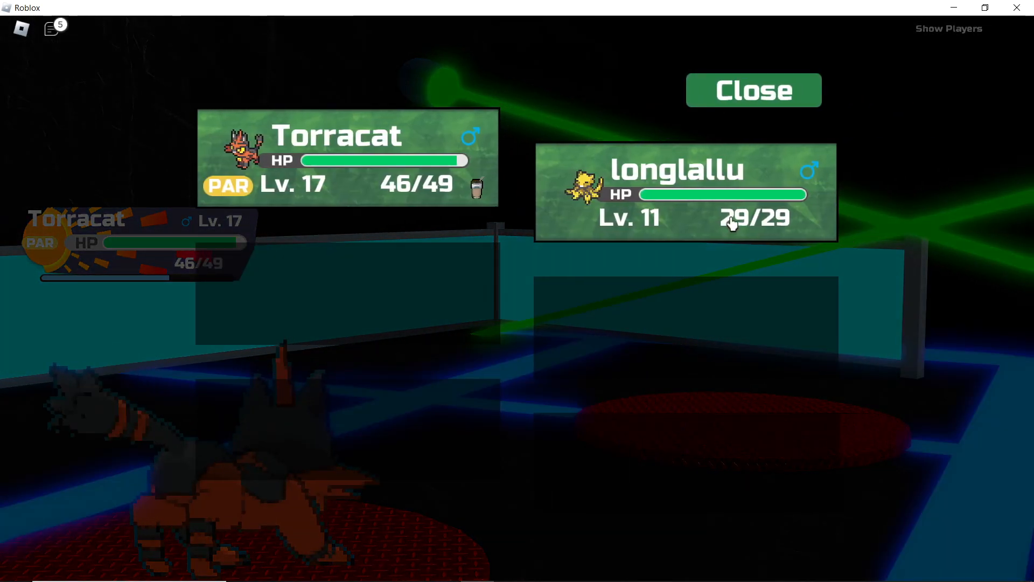
Send Abra into battle and attack the leader's Mareep twice with its moves
click(753, 91)
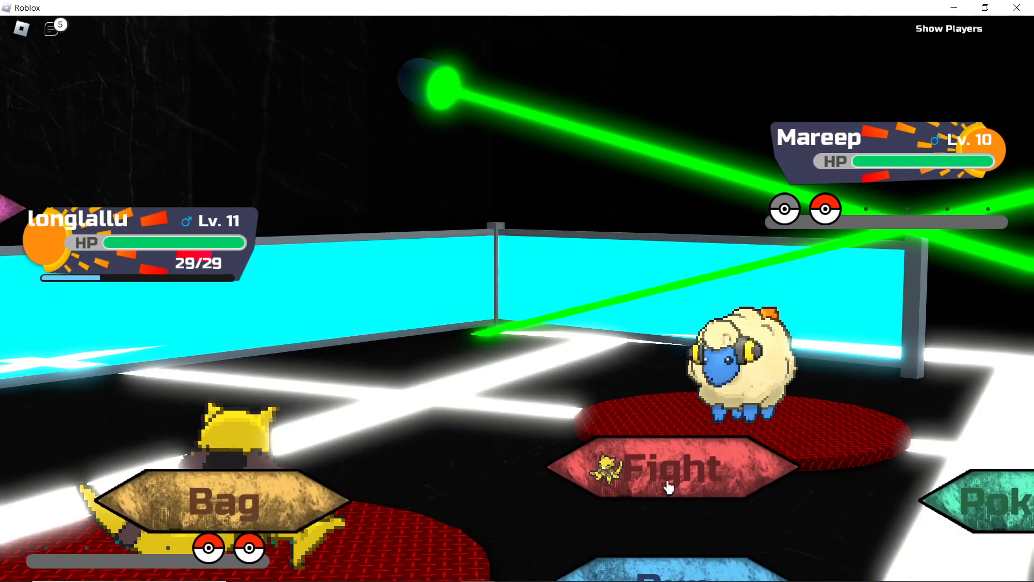
click(666, 468)
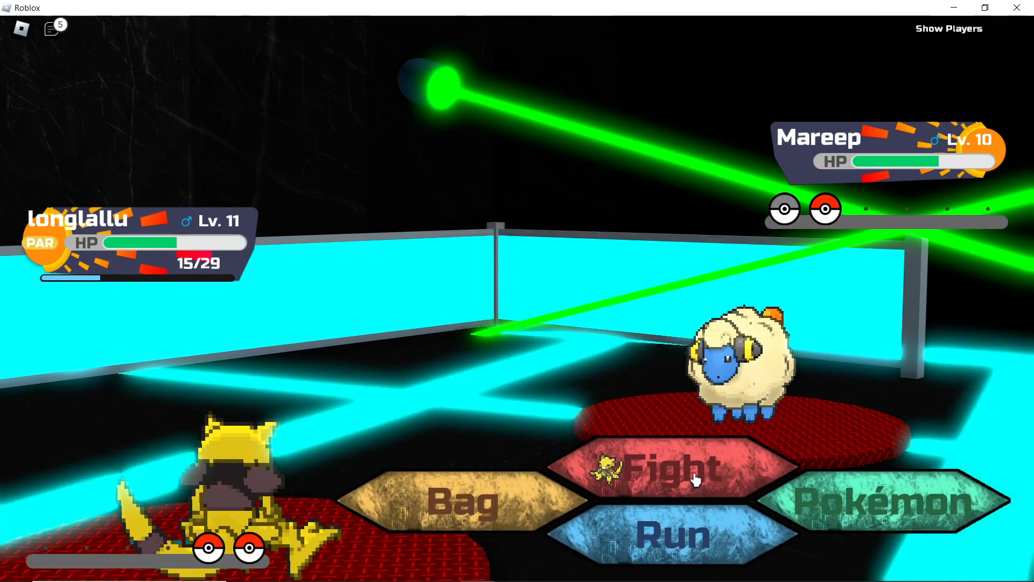
click(670, 468)
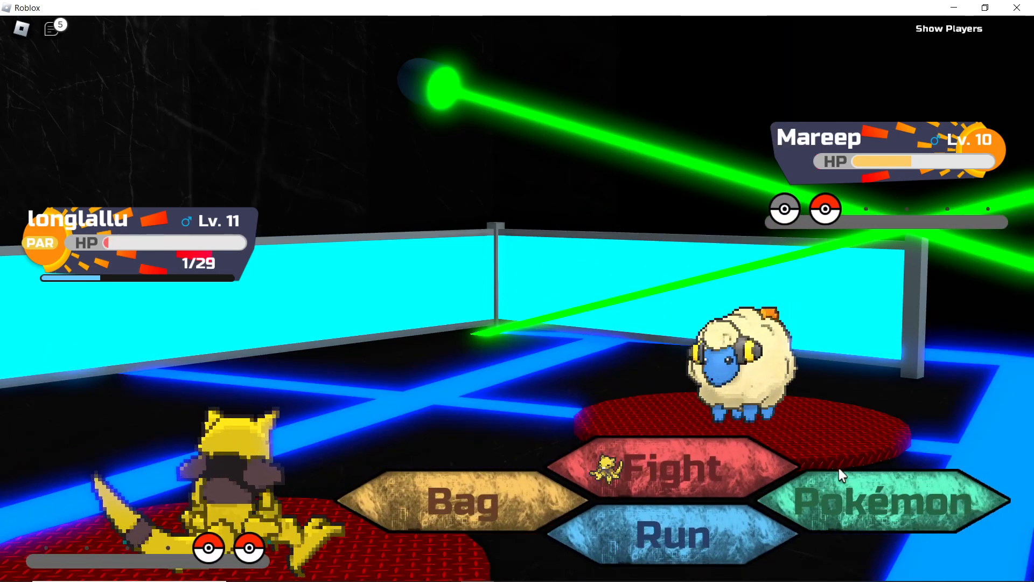
Swap Abra for Torracat and finish Mareep and Shinx with Ember
click(884, 498)
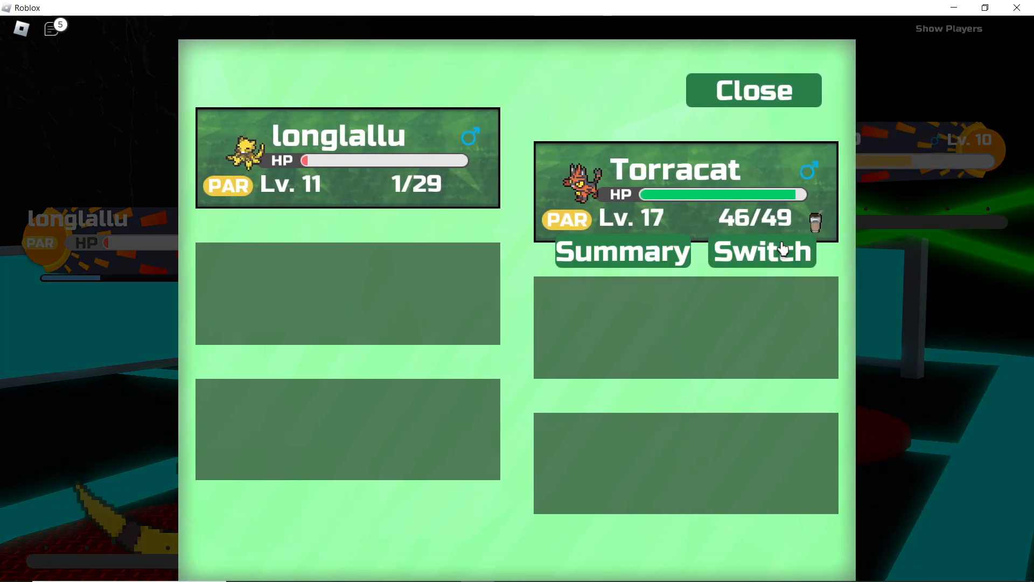
click(761, 251)
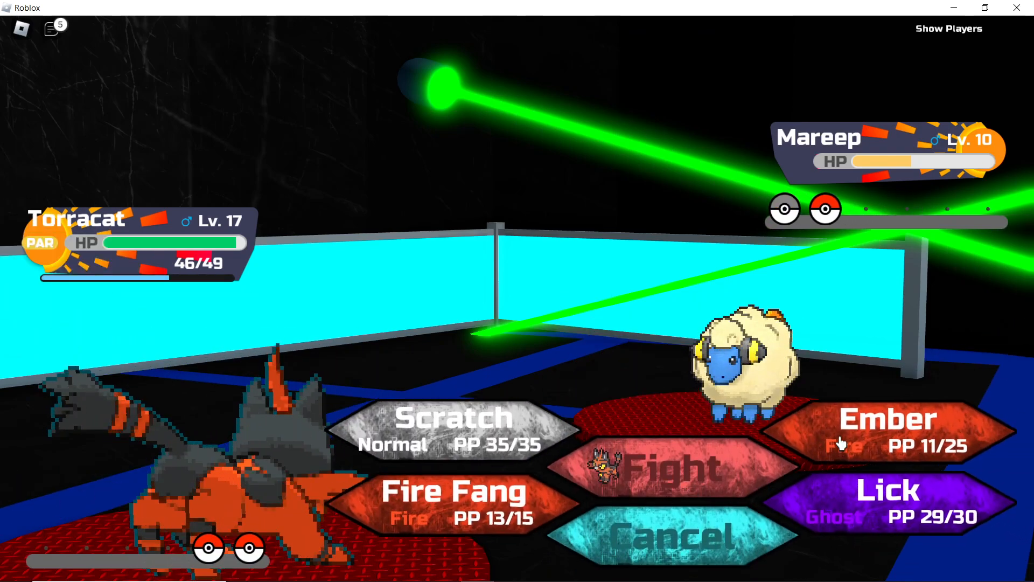
click(883, 419)
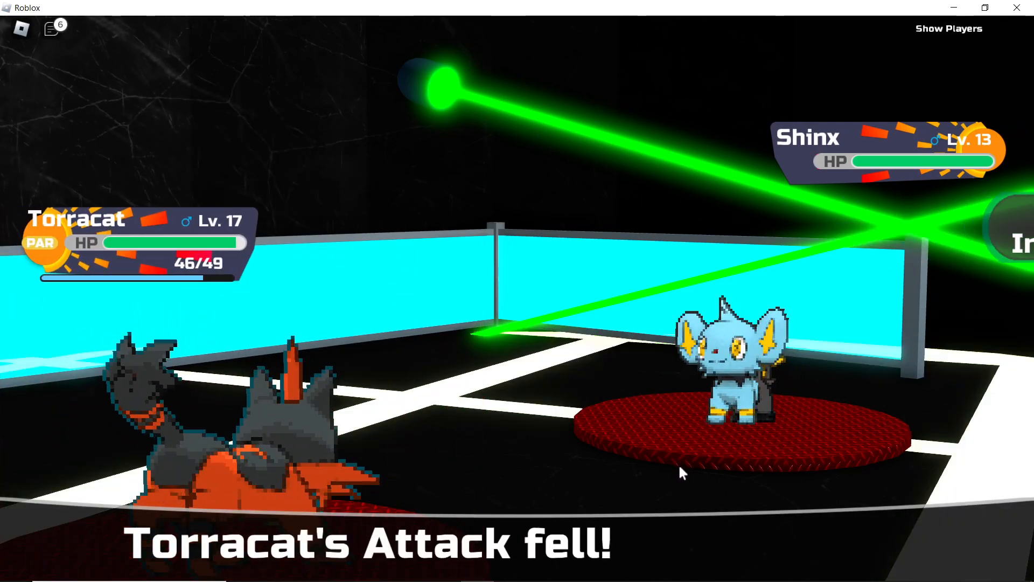
click(666, 464)
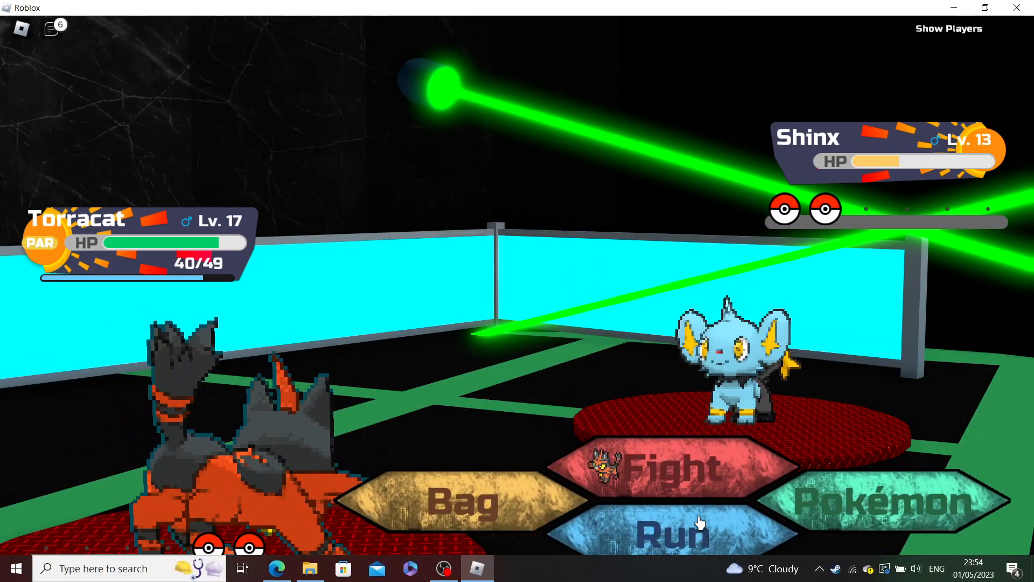
click(666, 467)
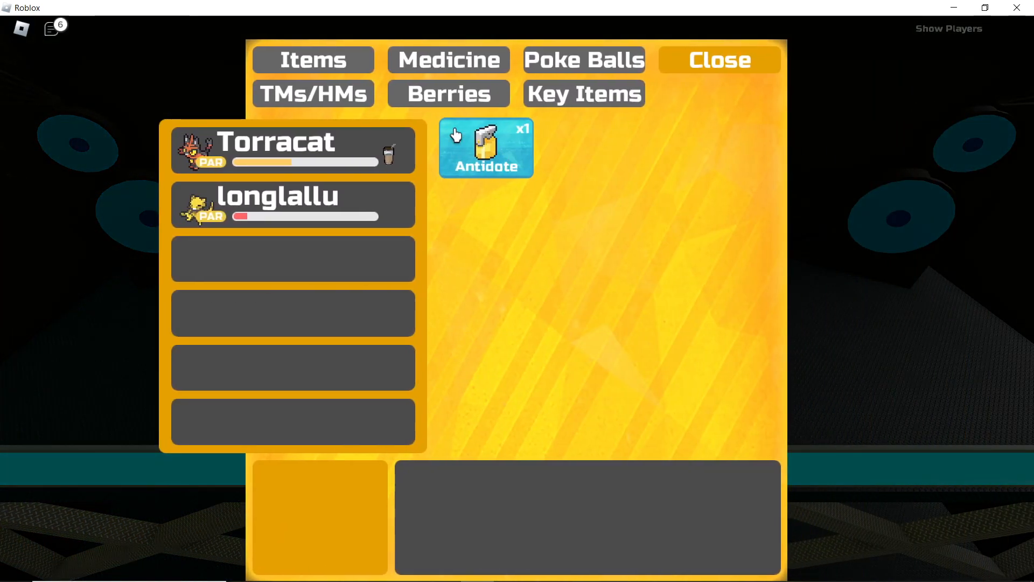
Teach TM57 Charge Beam to longlallu from the TMs/HMs pocket, then close the bag
click(314, 93)
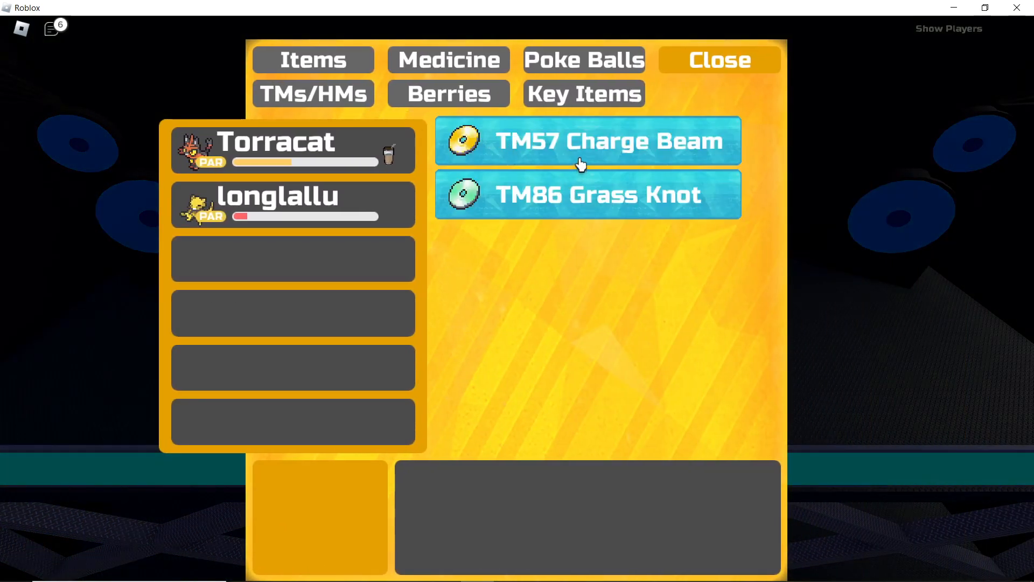
click(585, 140)
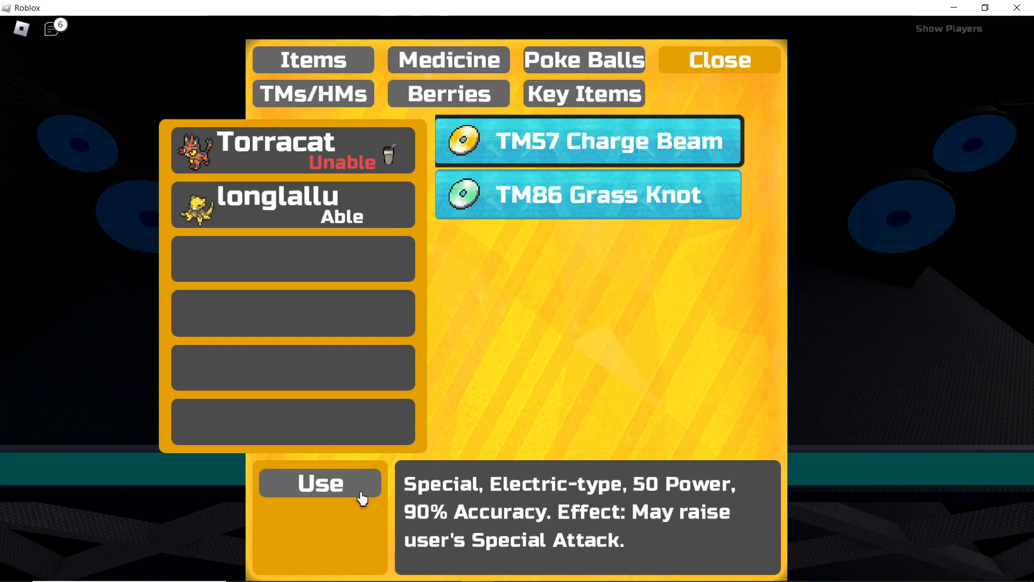
click(320, 483)
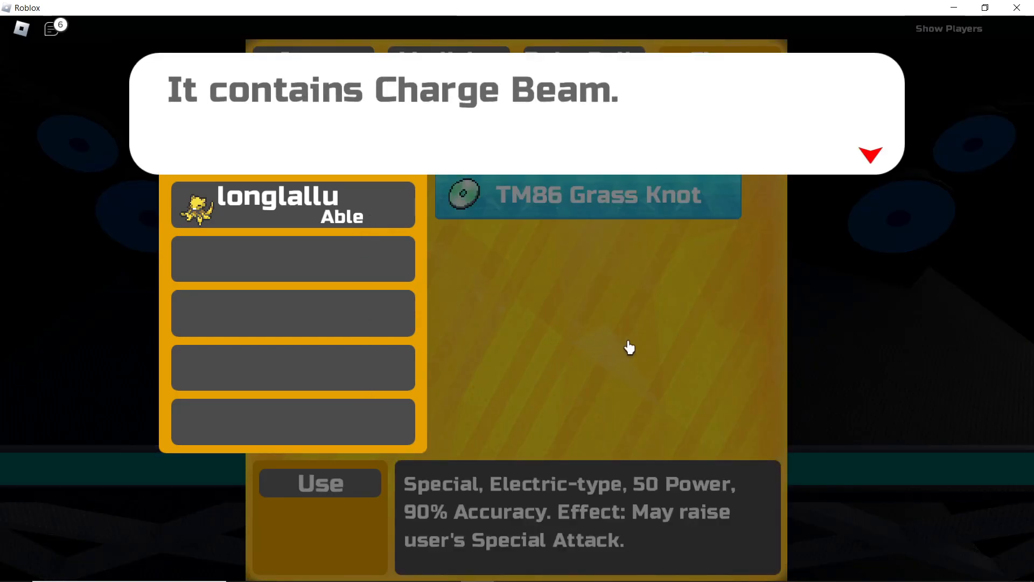
click(871, 155)
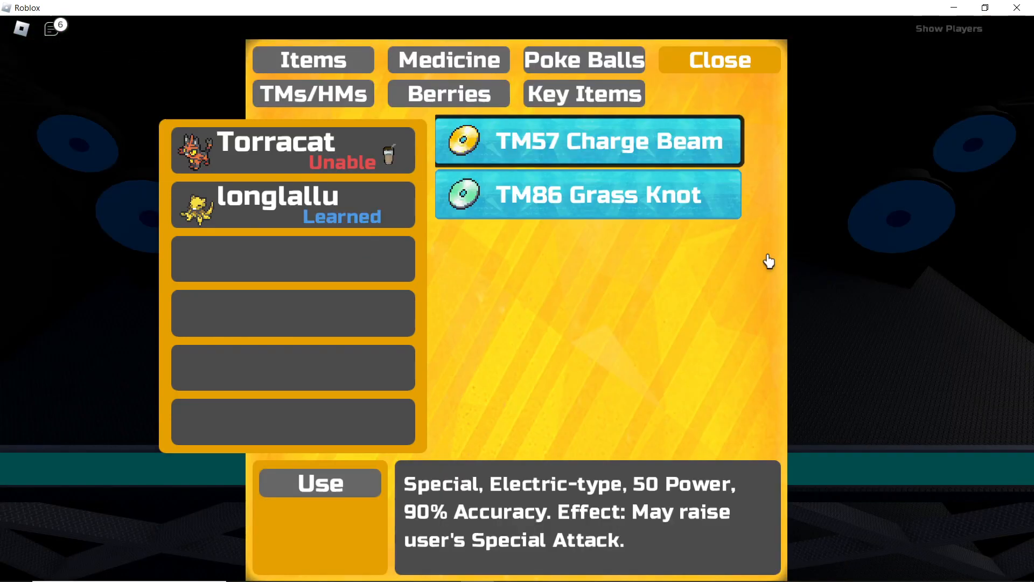
click(718, 59)
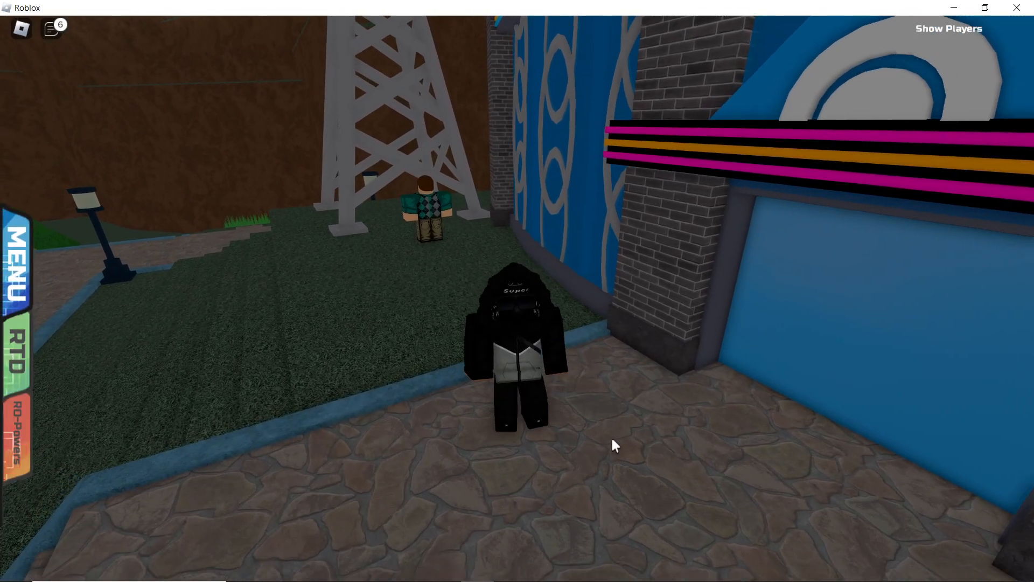
Expand and collapse the game menu, then bring the OBS window forward
click(14, 263)
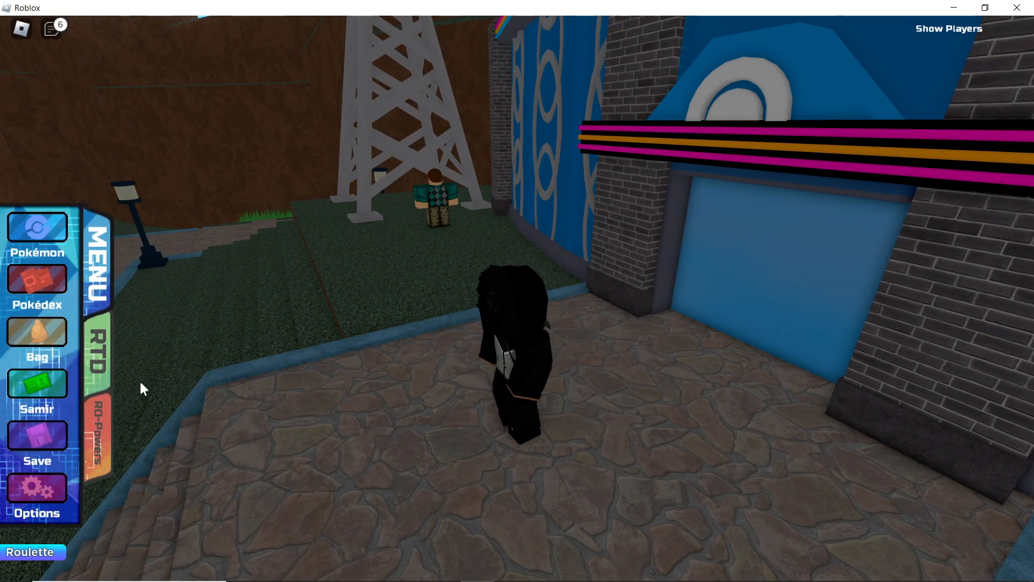
click(37, 460)
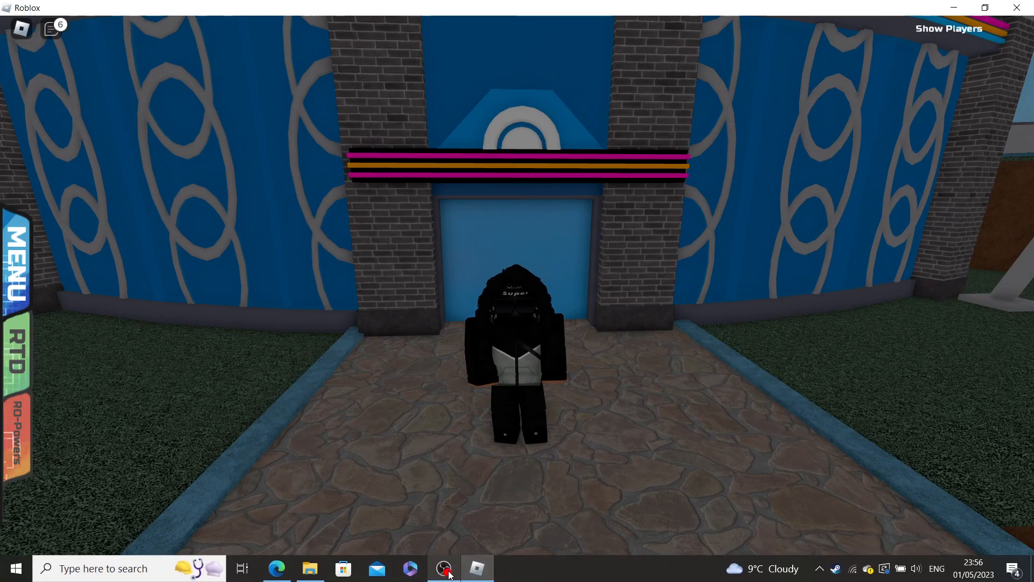
click(444, 567)
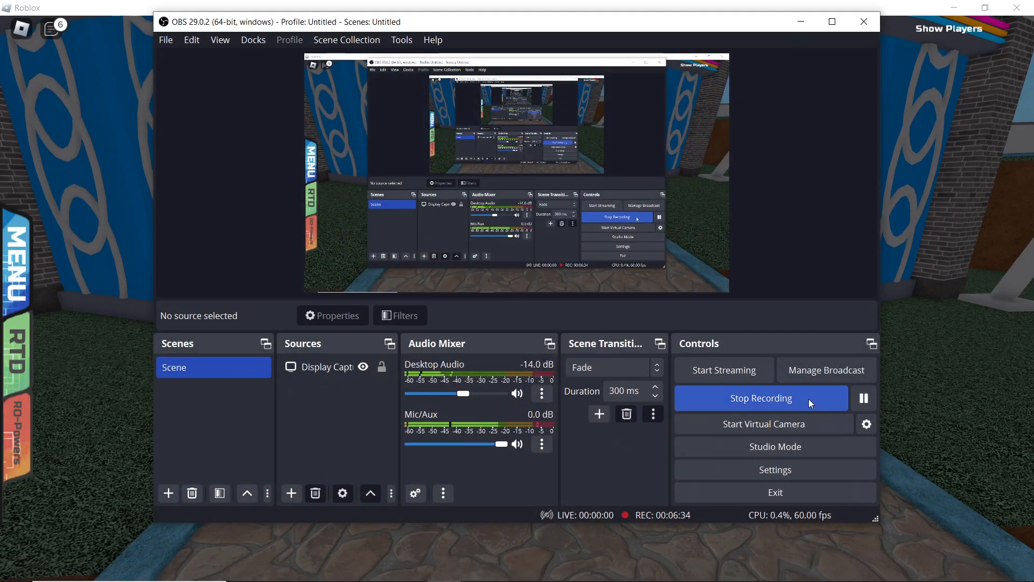